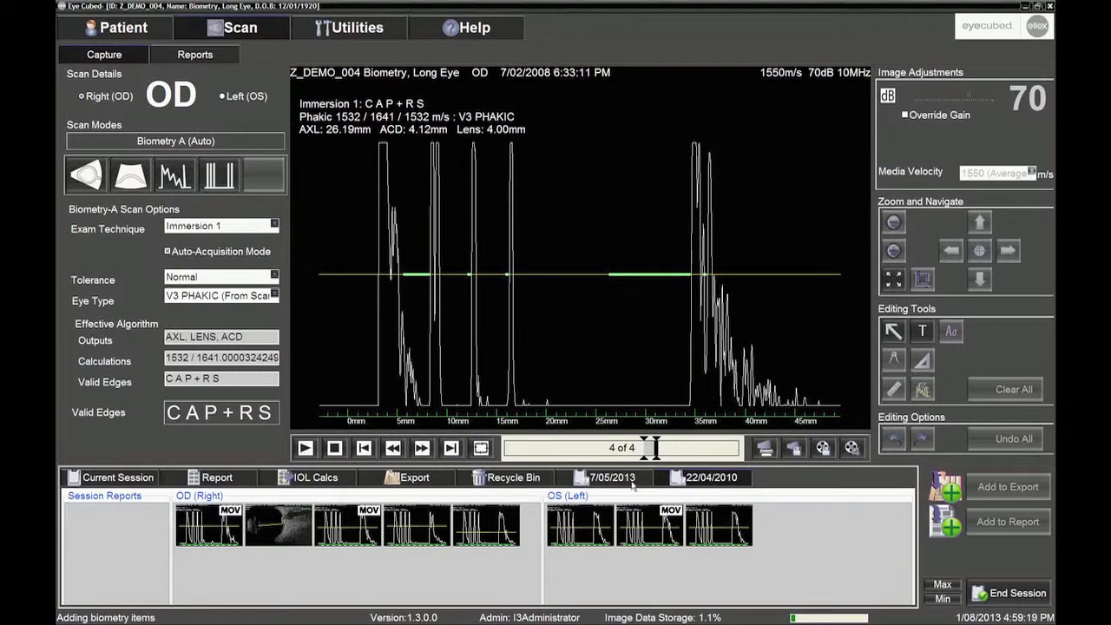
pyautogui.moveTo(612, 473)
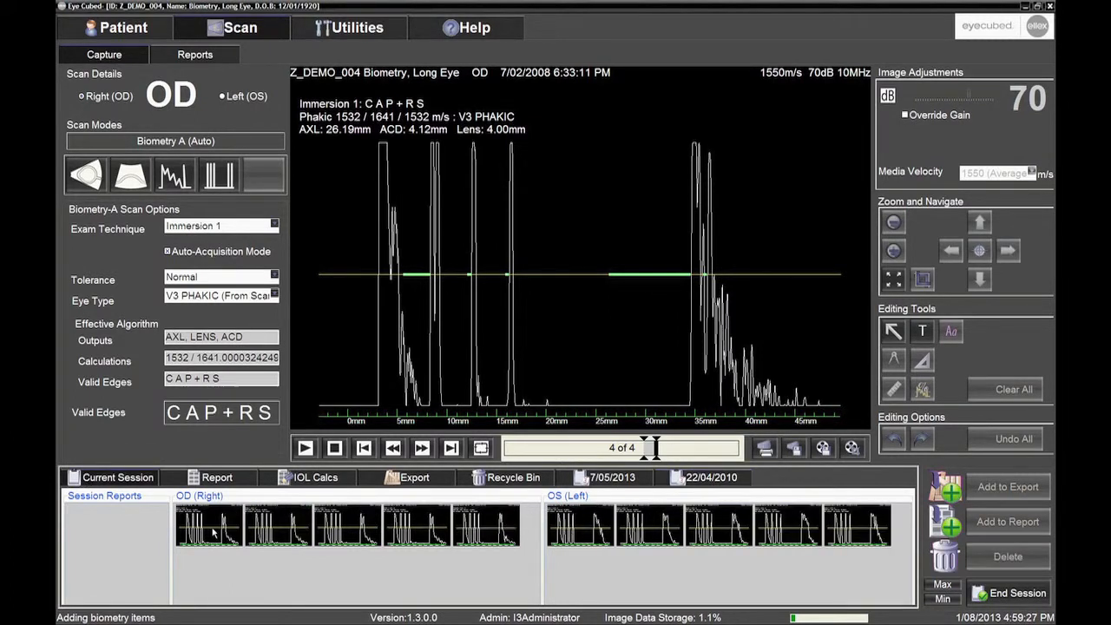
# Compare each right-eye scan in turn, finishing on Contact 1 with AXL 26.14 mm
pyautogui.click(209, 525)
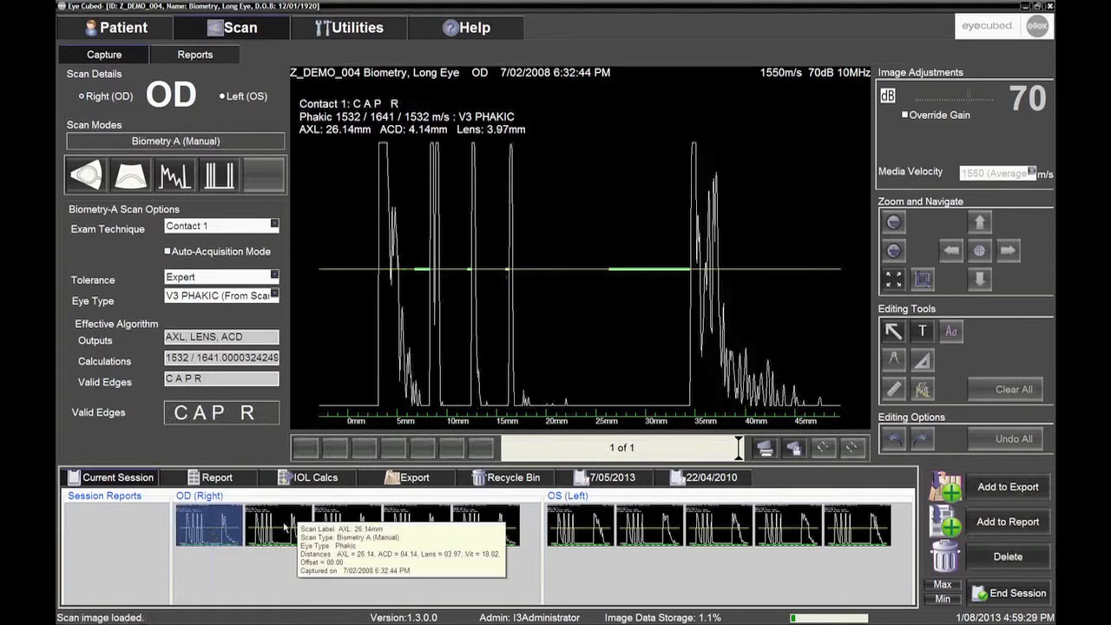
pyautogui.click(347, 525)
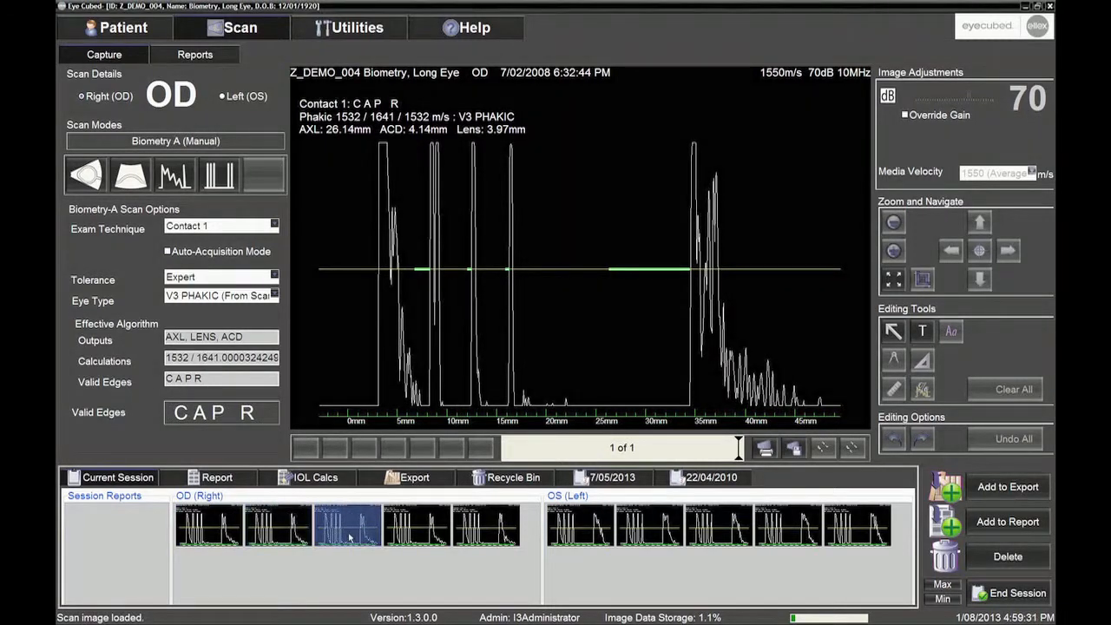
pyautogui.click(484, 525)
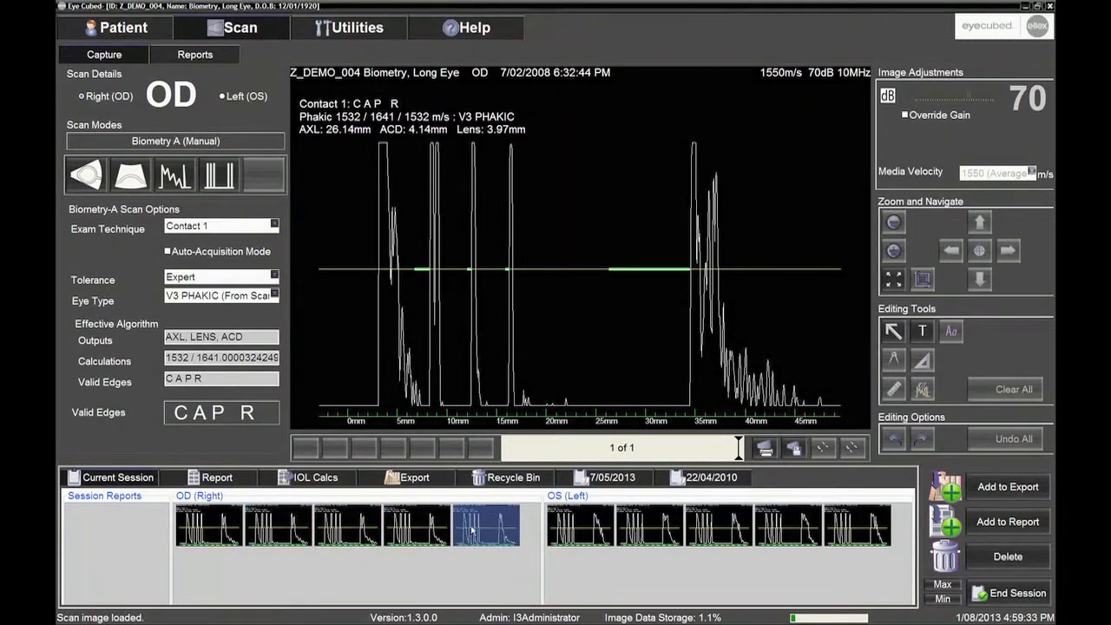
pyautogui.click(416, 525)
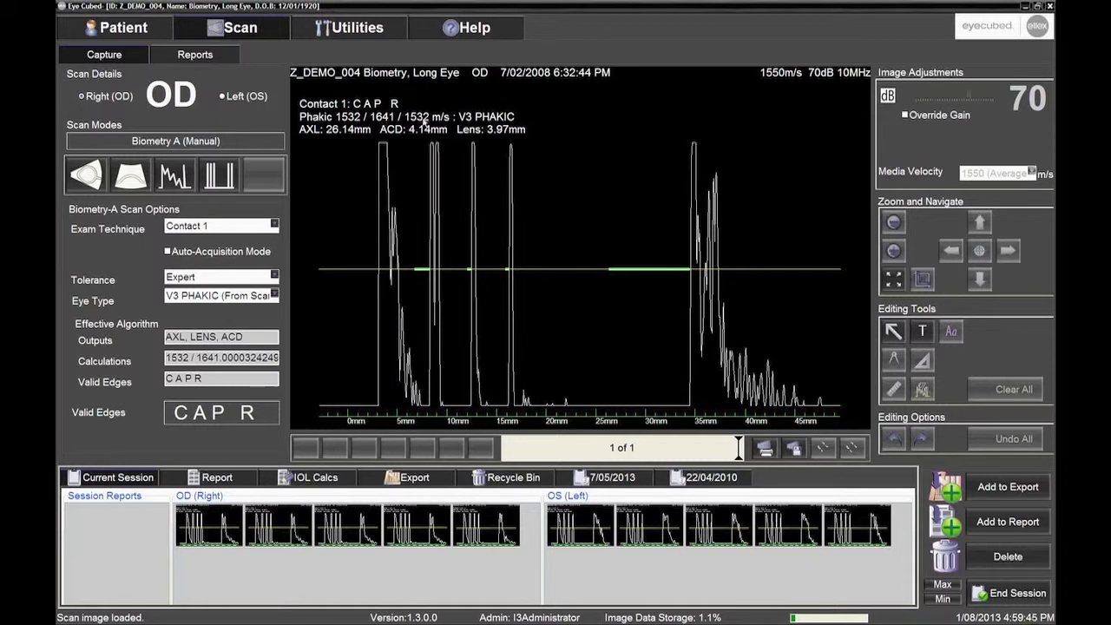
pyautogui.moveTo(388, 135)
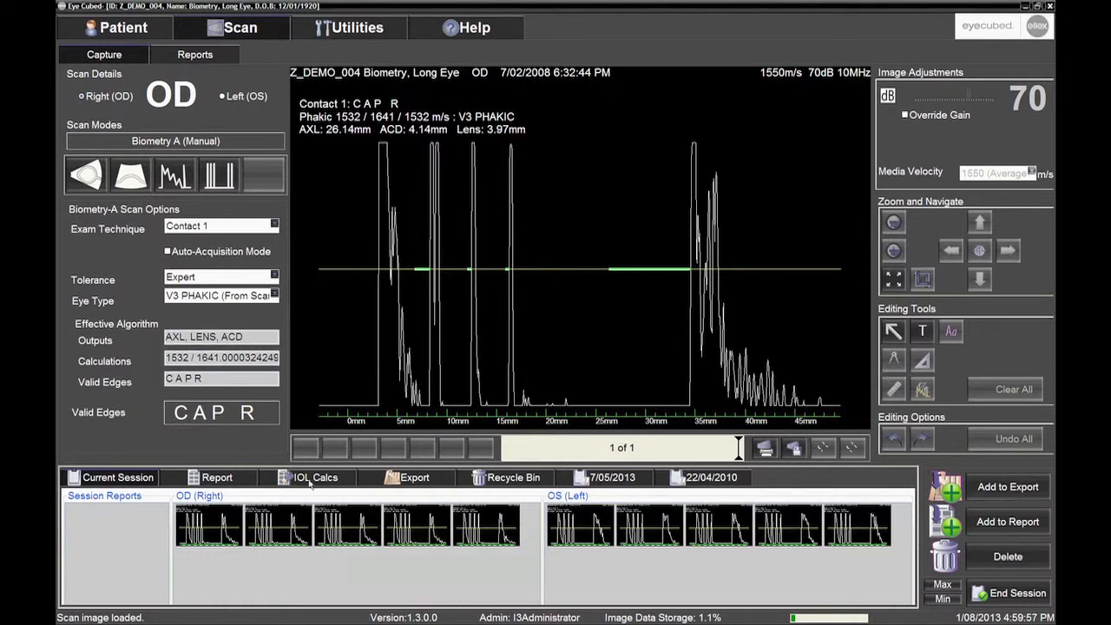
pyautogui.moveTo(221, 530)
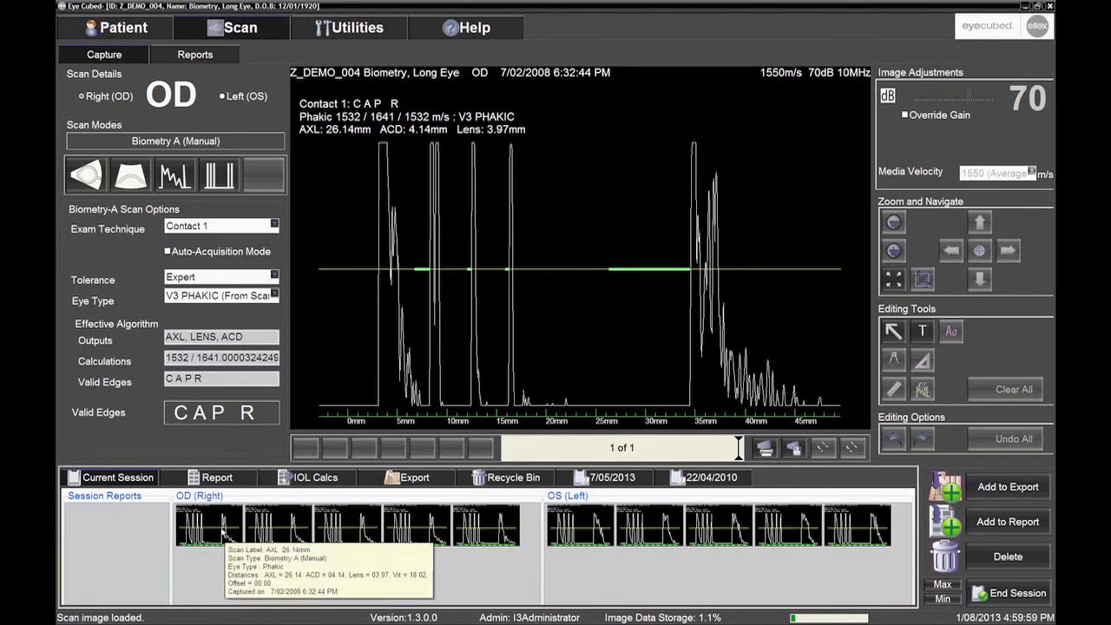
pyautogui.click(278, 525)
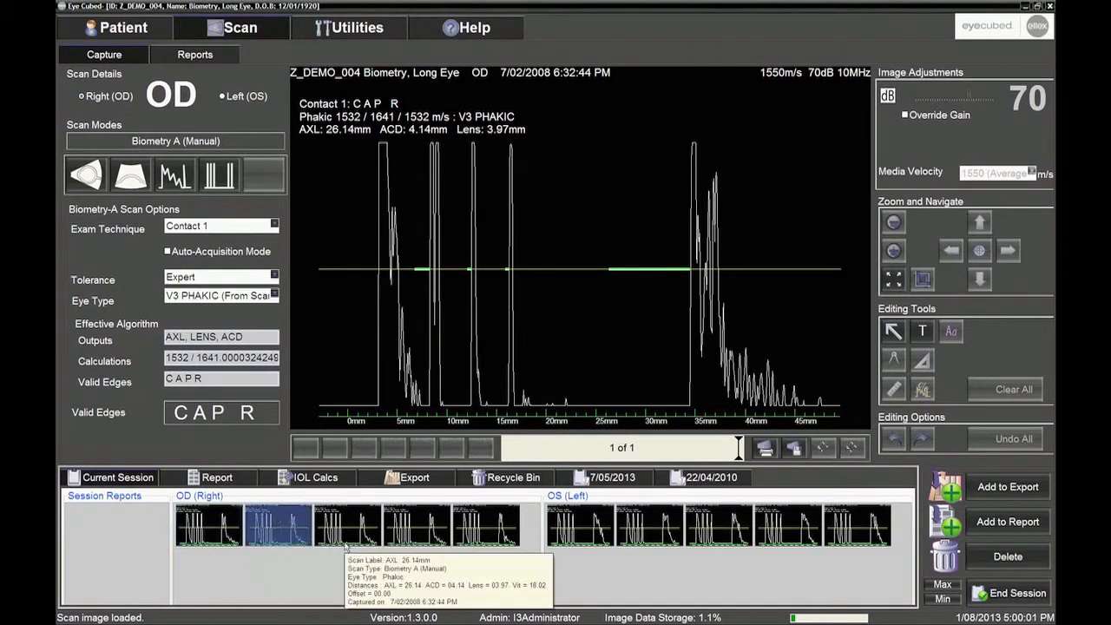
pyautogui.click(416, 524)
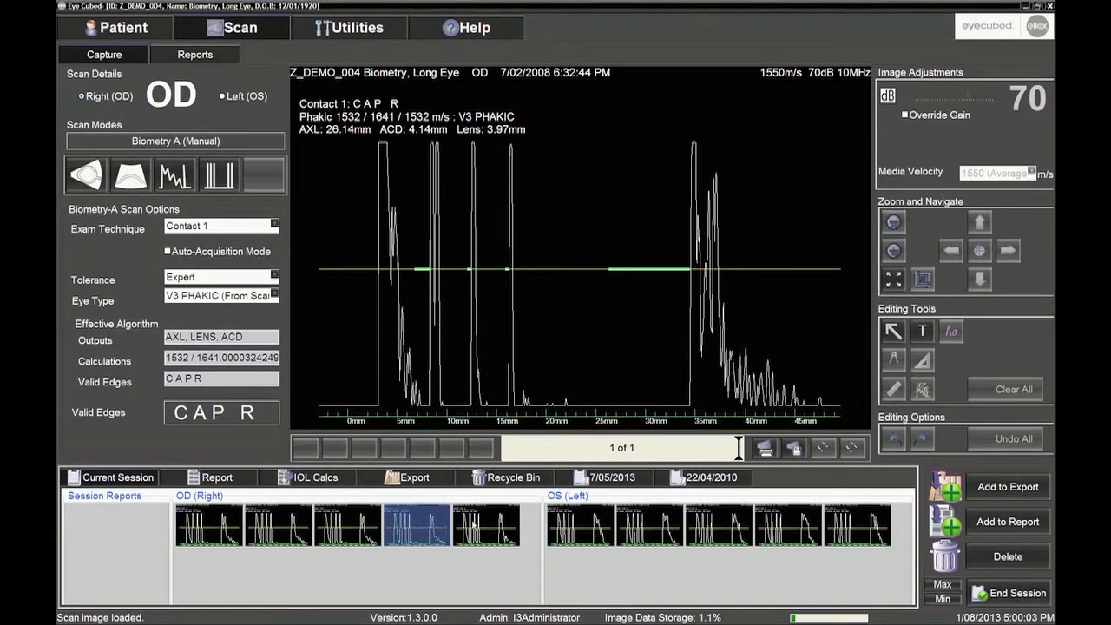
# Preview the IOL Calcs Step 1 measurements listed for both eyes
pyautogui.click(315, 476)
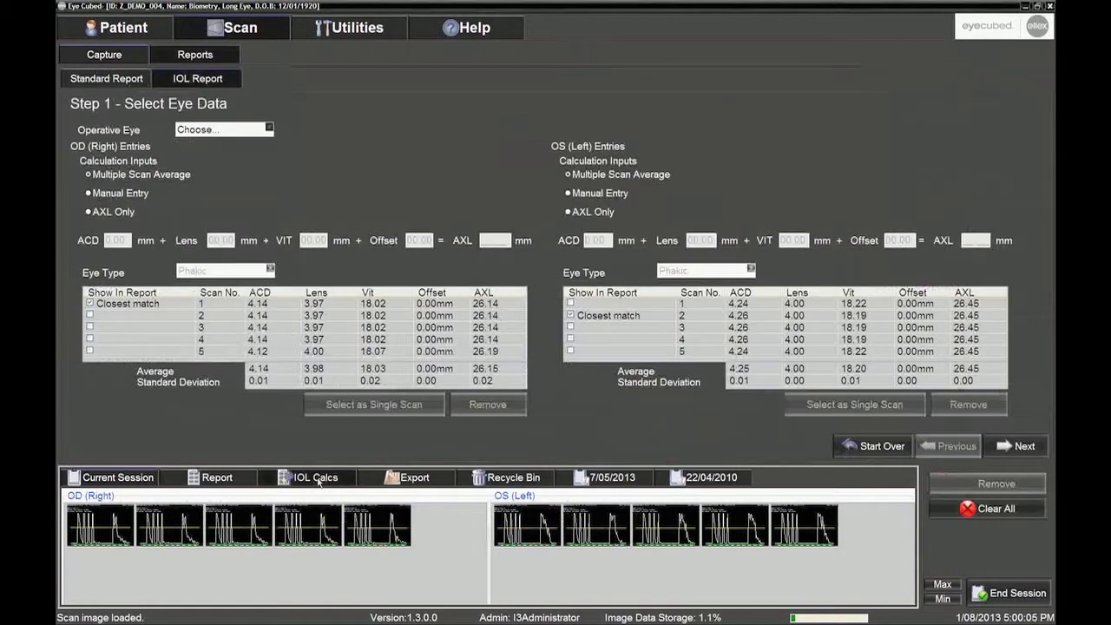
pyautogui.moveTo(289, 406)
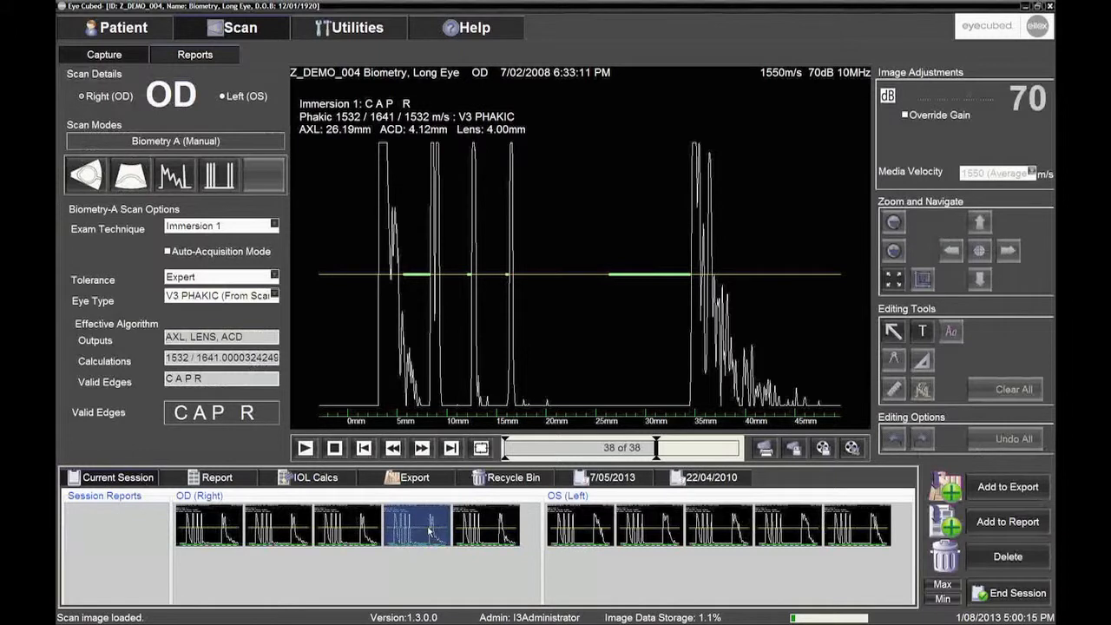
# Add the fourth right-eye scan and third left-eye scan to the report
pyautogui.rightClick(415, 525)
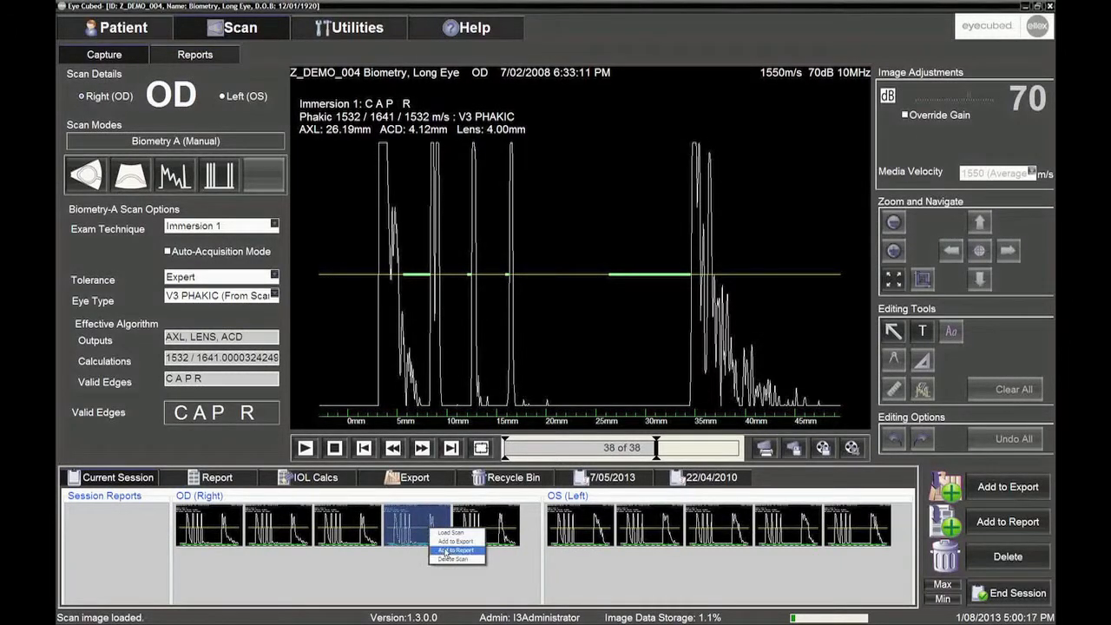
pyautogui.click(455, 541)
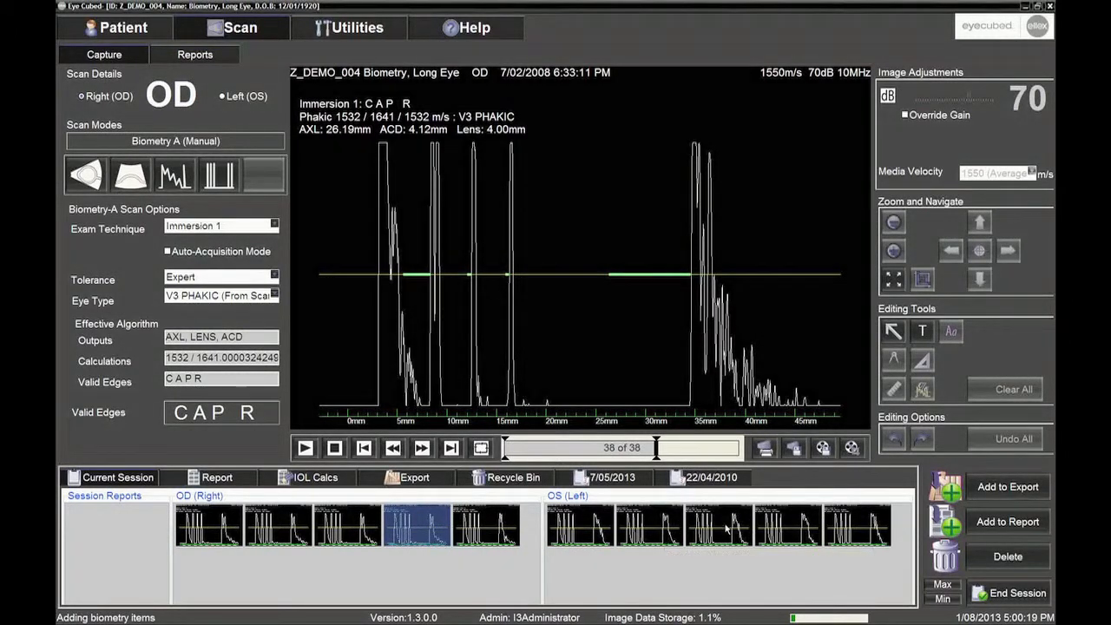
pyautogui.click(718, 526)
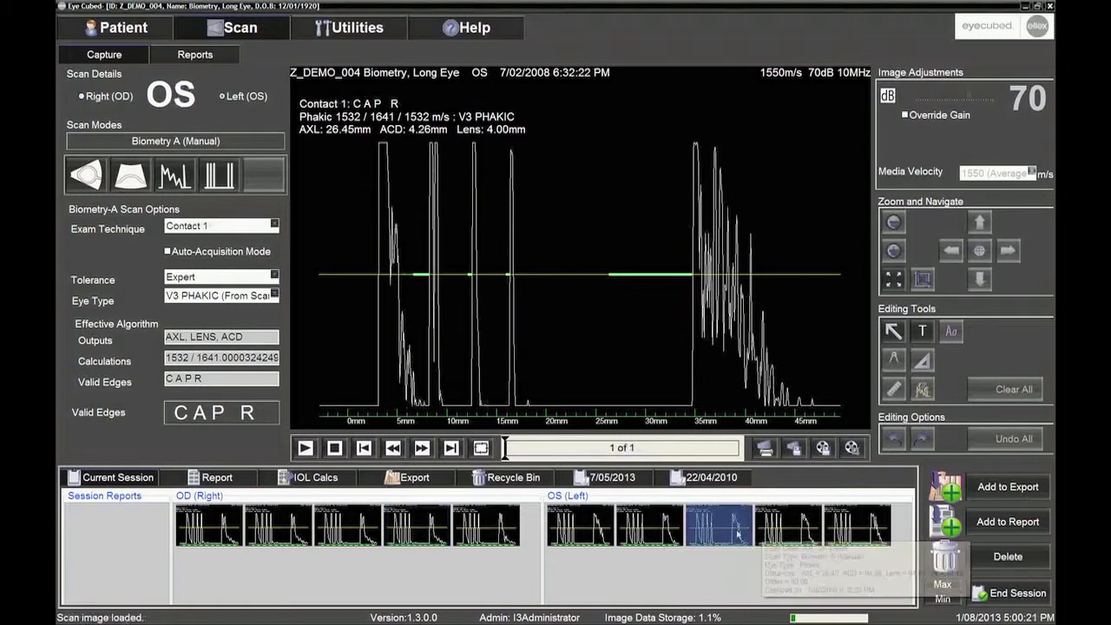
pyautogui.rightClick(718, 525)
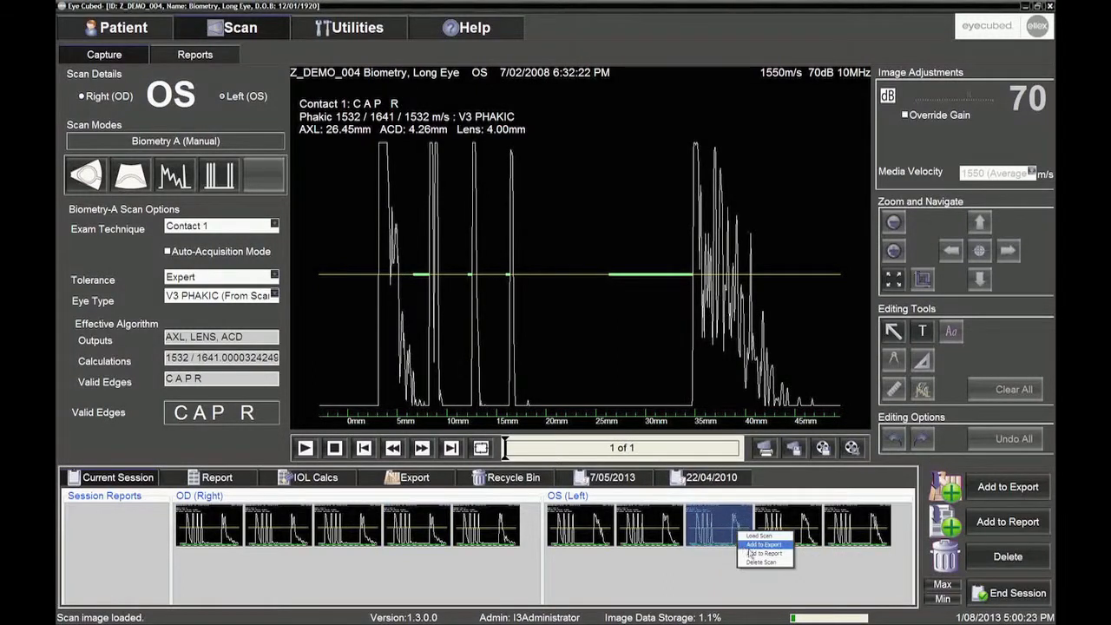
pyautogui.click(762, 544)
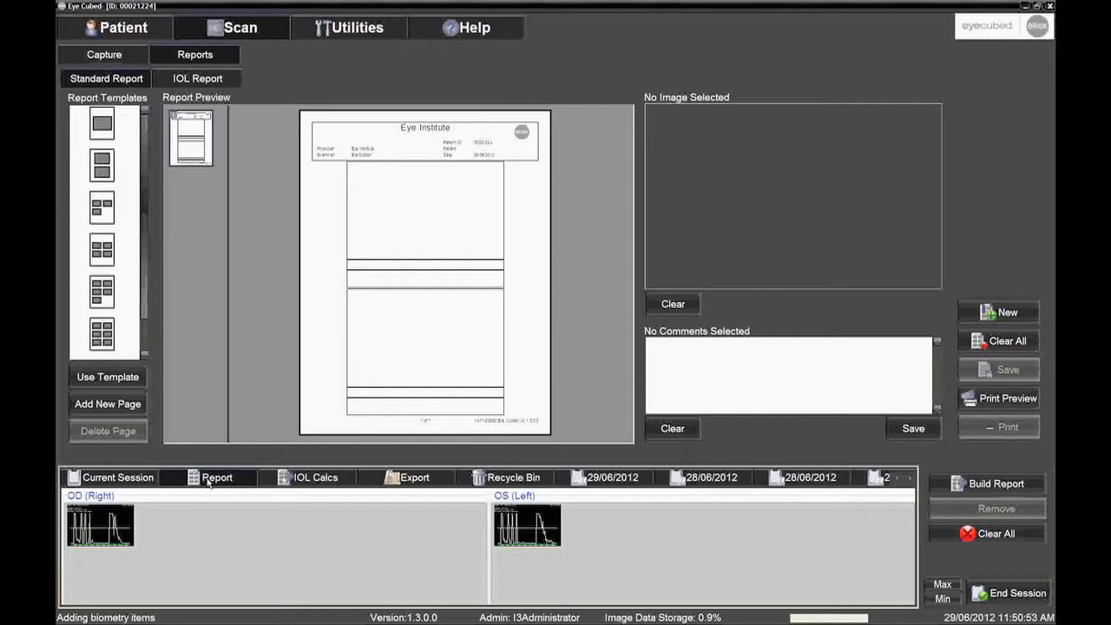
# Build a two-image report page from the added right- and left-eye scans
pyautogui.click(100, 527)
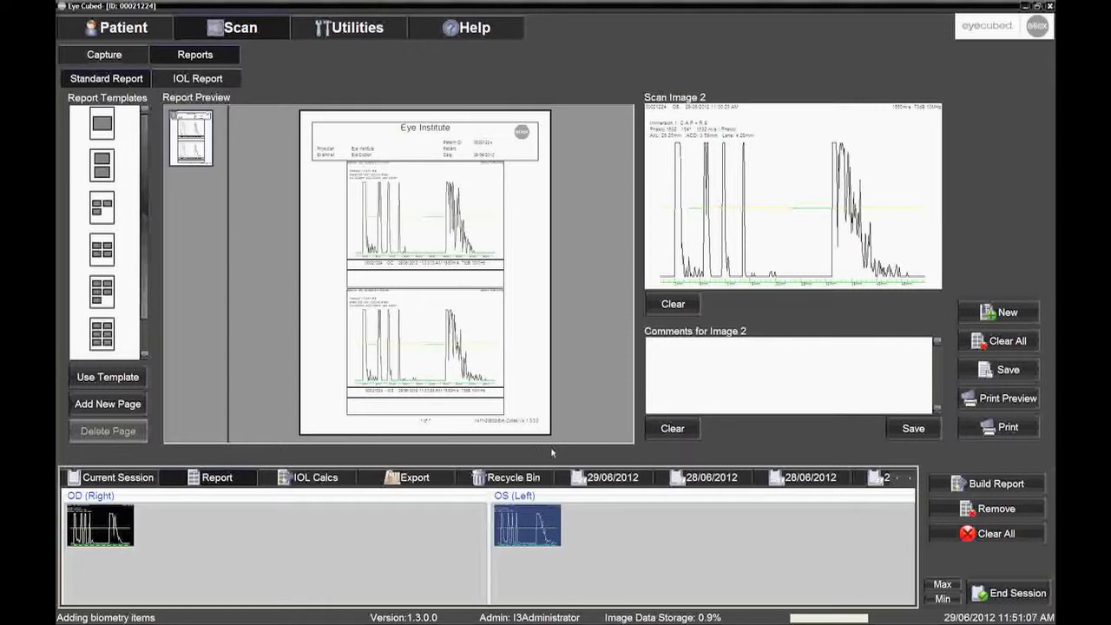
pyautogui.moveTo(946, 406)
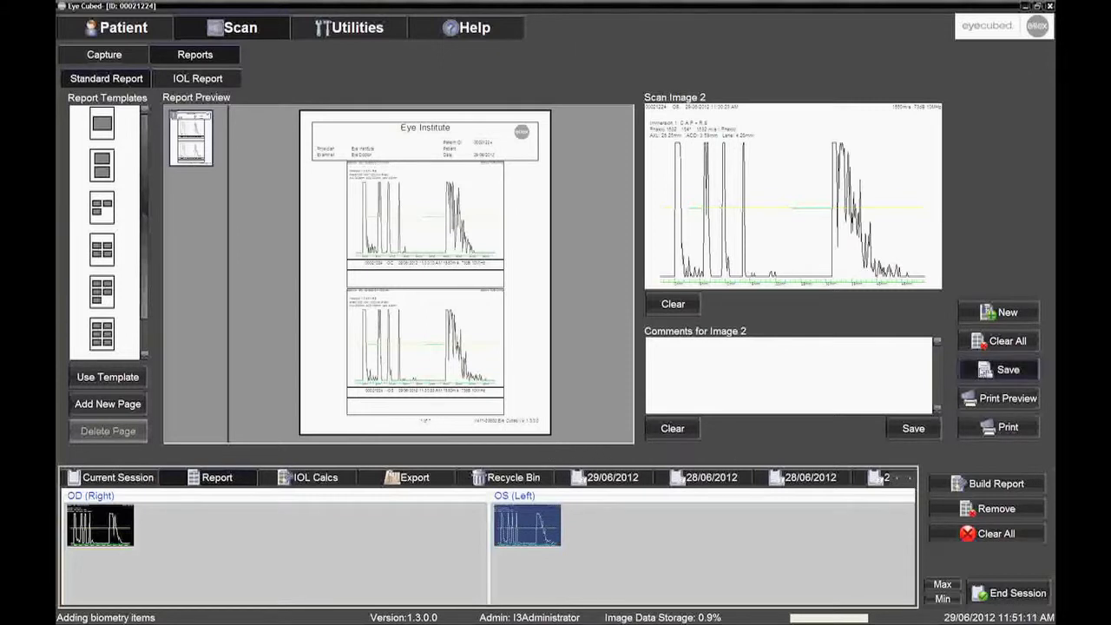
# Save the two-scan biometry report
pyautogui.click(1008, 369)
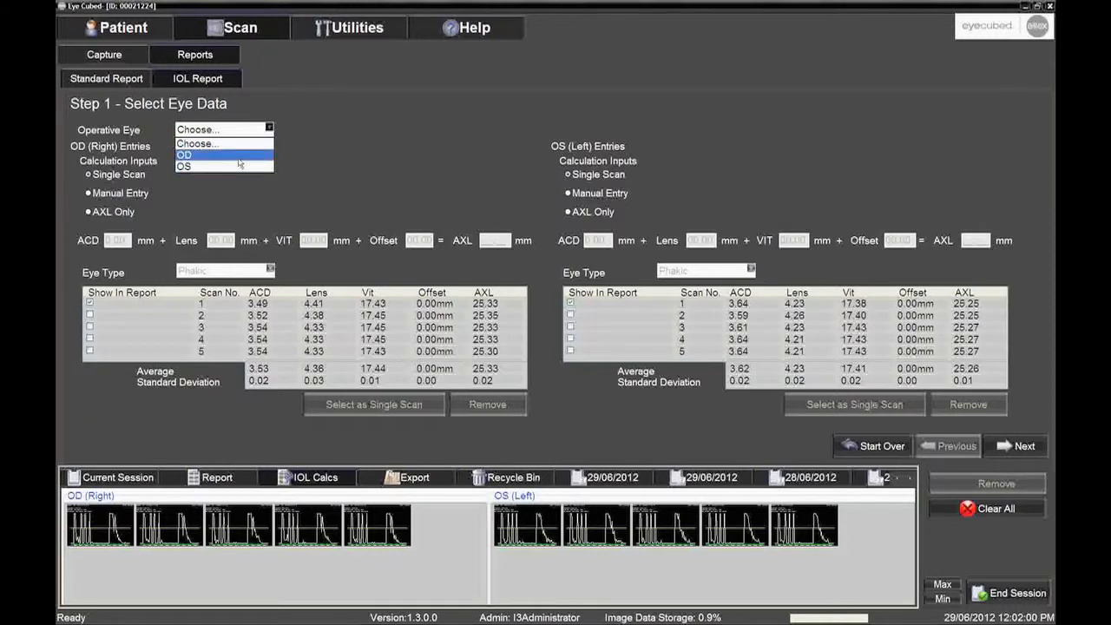
# Make OD the operative eye with Single Scan calculation inputs, and advance to Step 2
pyautogui.click(184, 155)
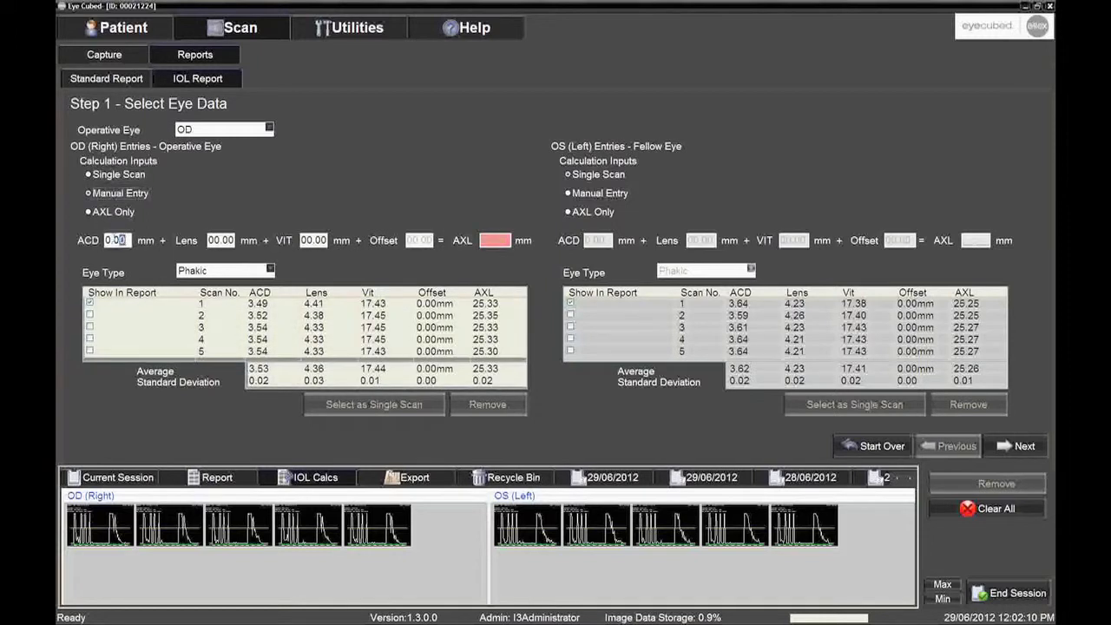
pyautogui.click(221, 240)
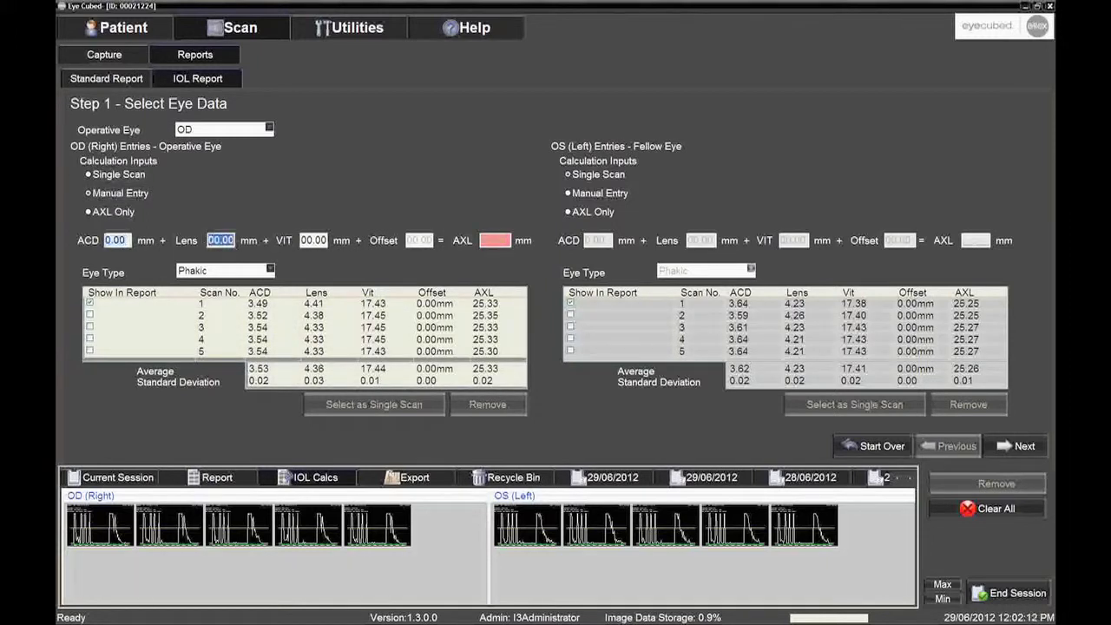
pyautogui.click(313, 240)
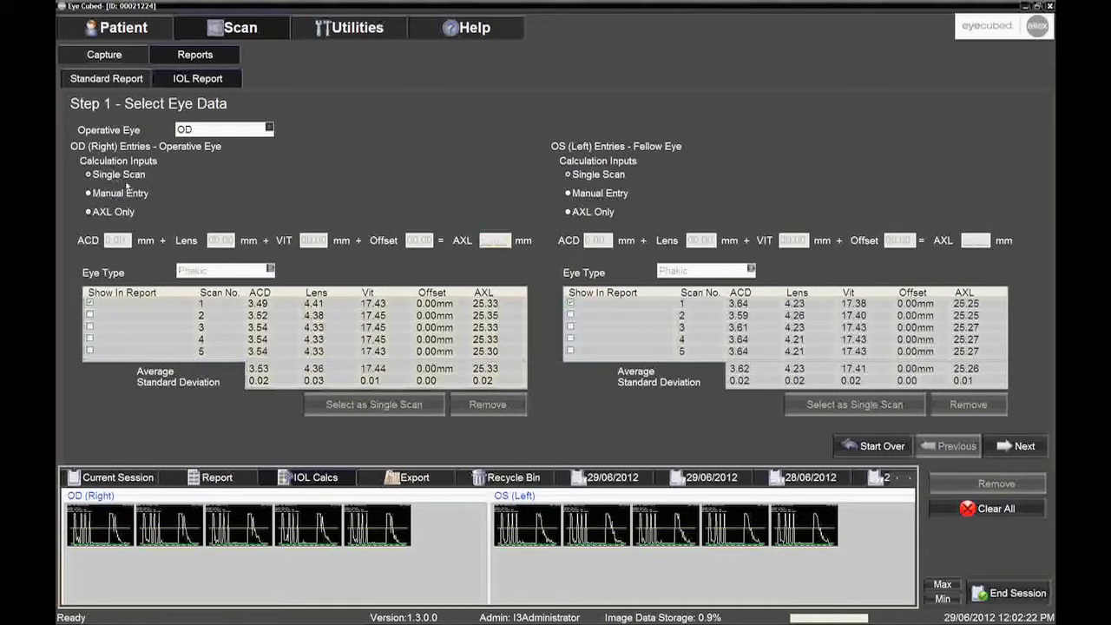
pyautogui.click(1024, 445)
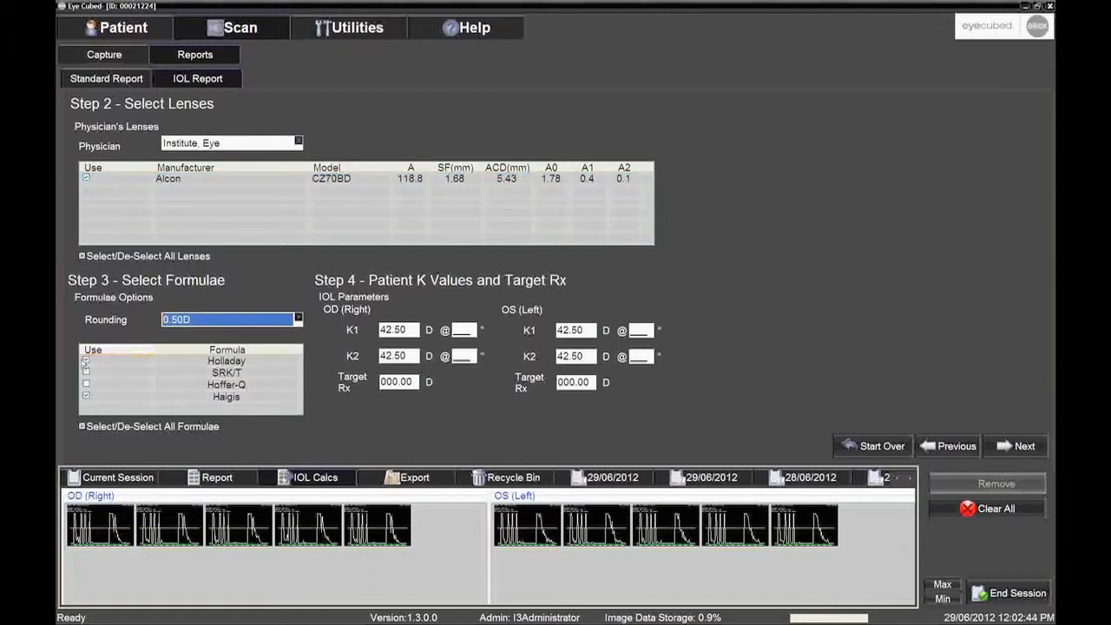
# Select the SRK/T and Haigis formulae for the calculation
pyautogui.click(227, 360)
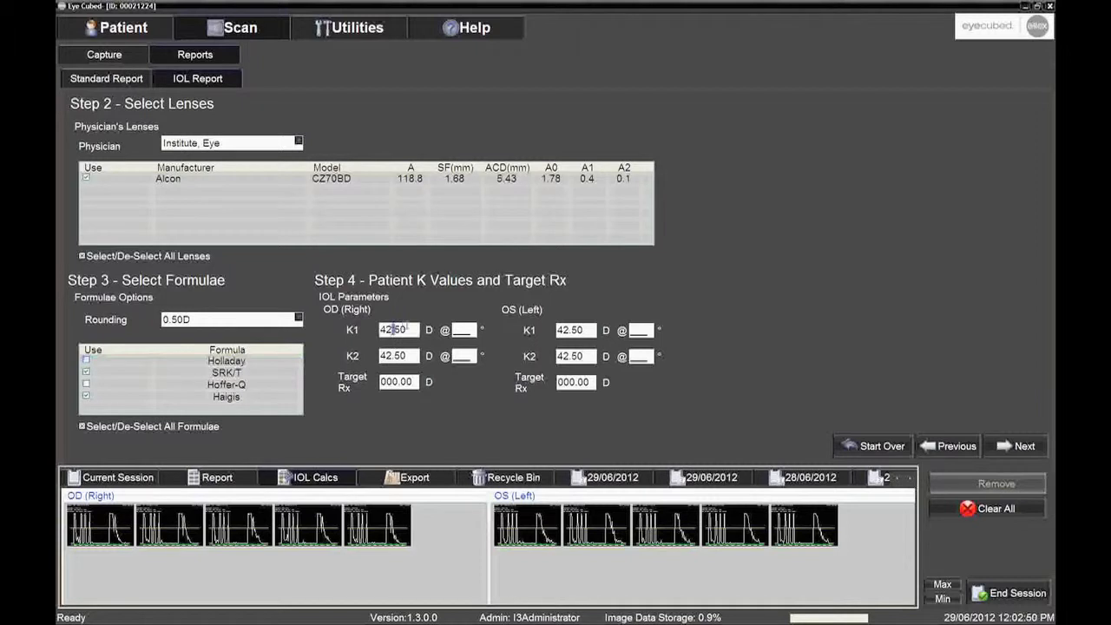
# Confirm 42.50 D K1/K2 and zero target Rx for both eyes, then generate the report
pyautogui.click(398, 355)
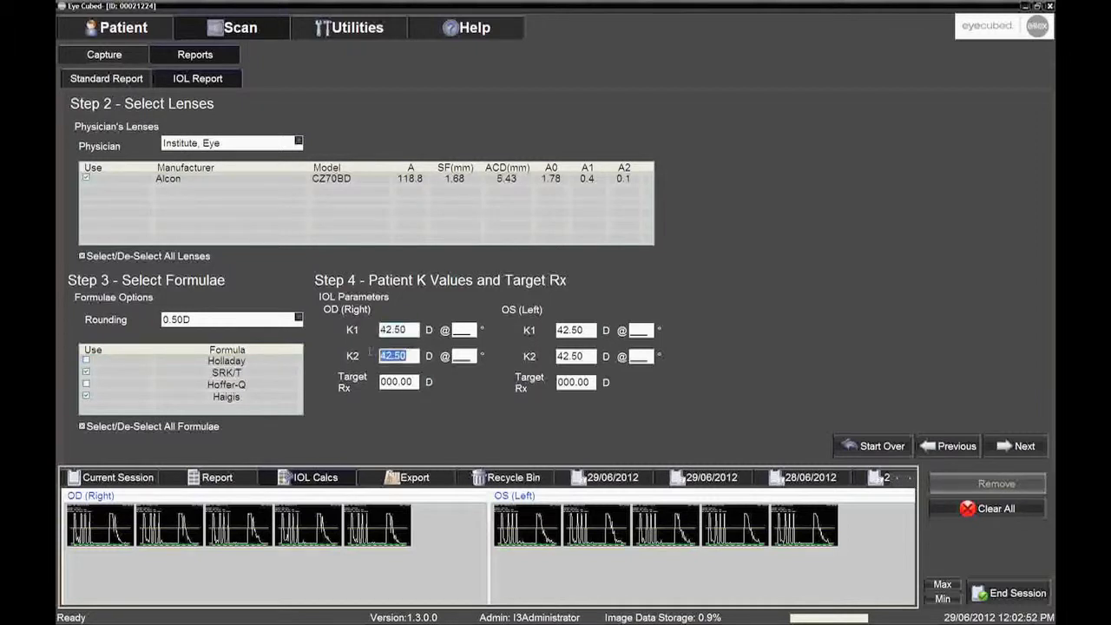
pyautogui.click(572, 329)
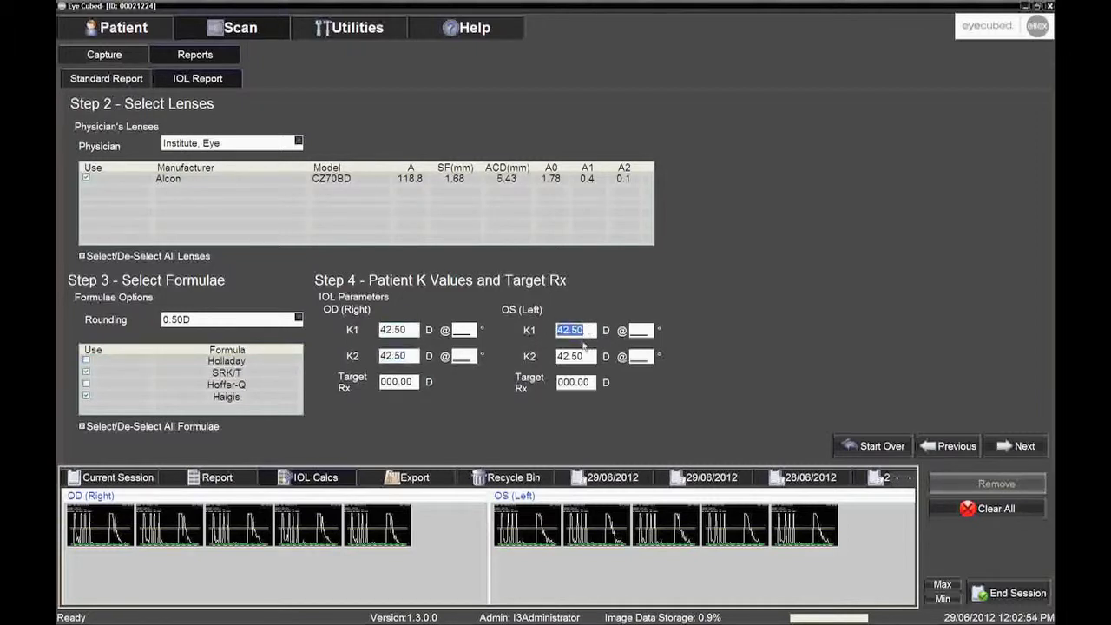
pyautogui.click(575, 356)
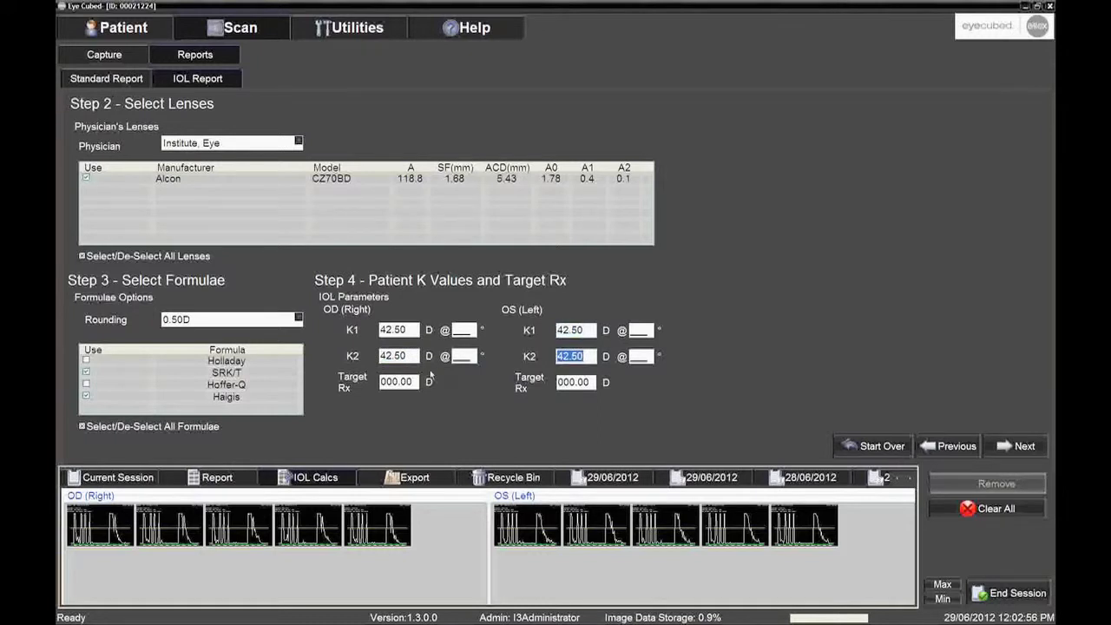
pyautogui.click(398, 382)
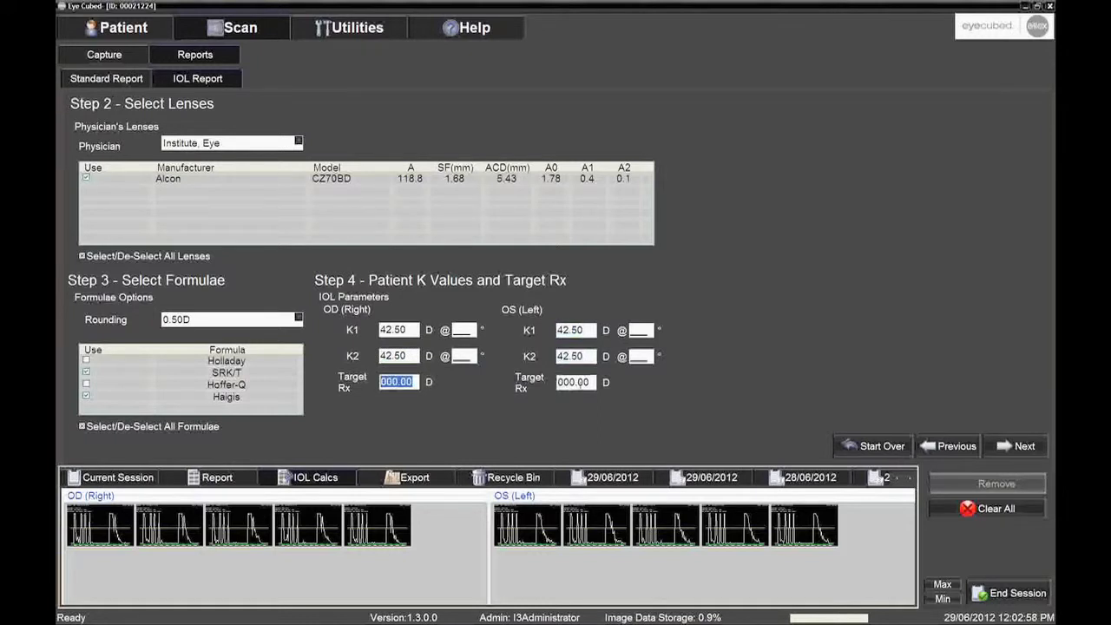
pyautogui.click(573, 381)
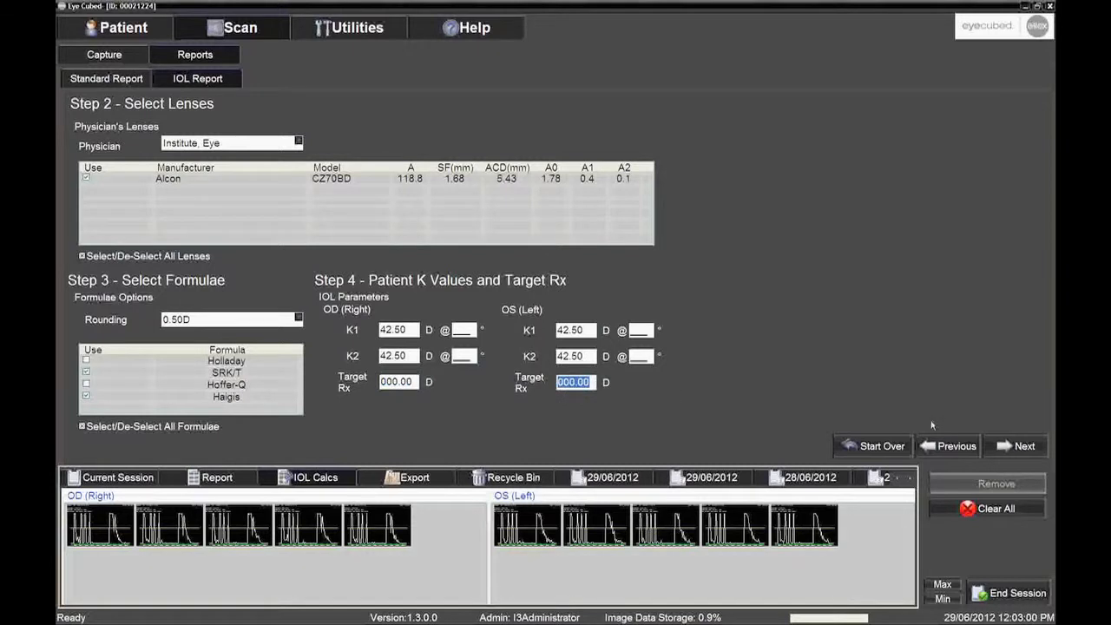
pyautogui.click(1024, 445)
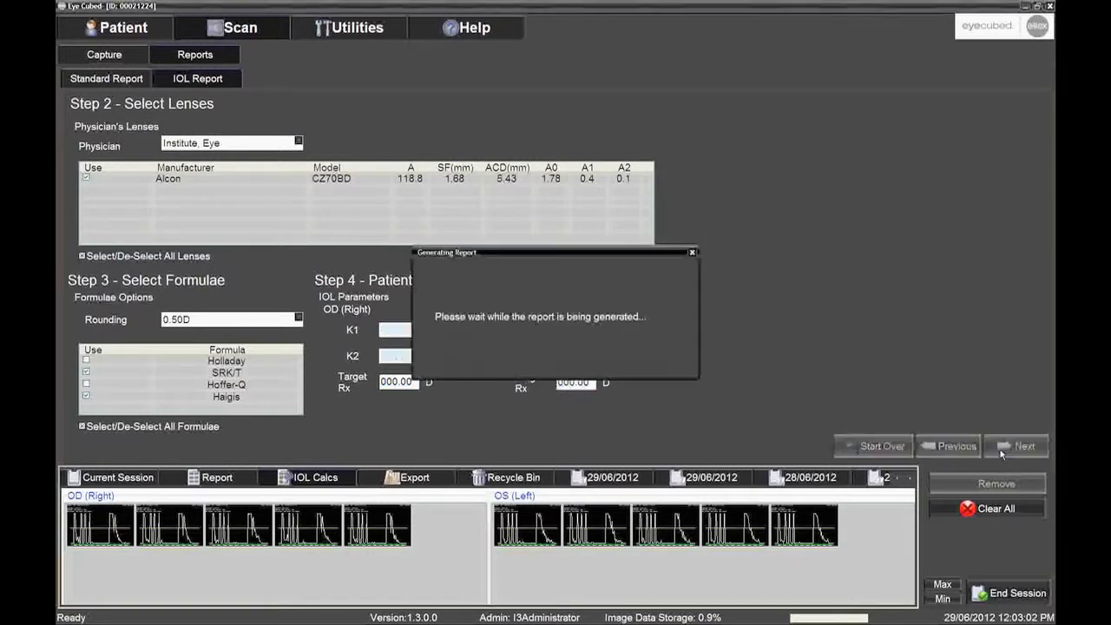
# Scroll through the generated IOL report preview and jump to page 3
pyautogui.click(1025, 445)
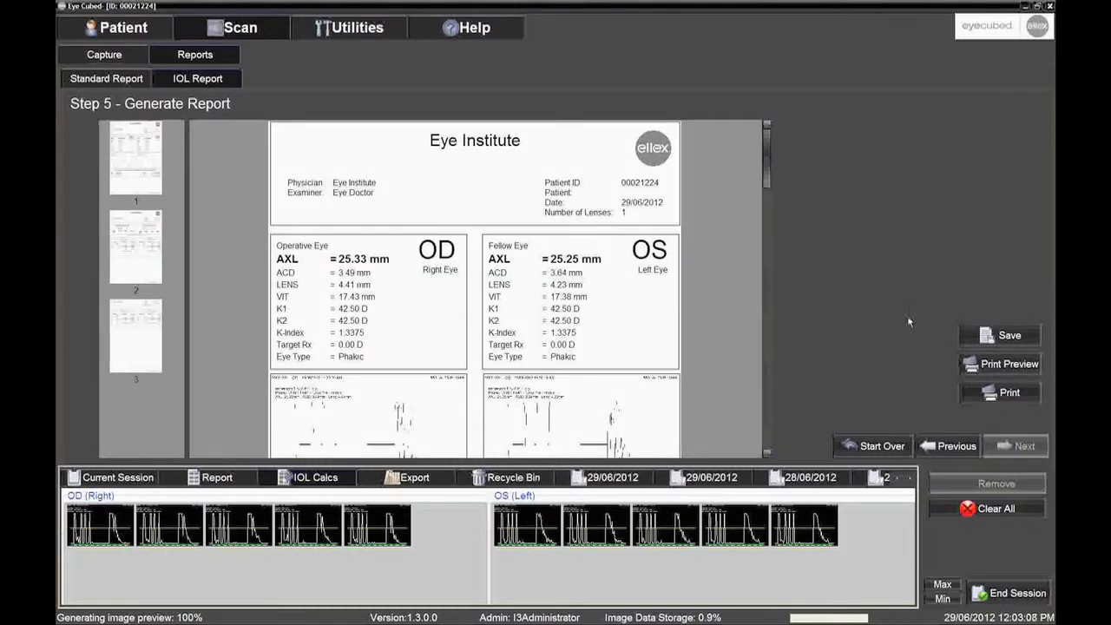
pyautogui.scroll(-3)
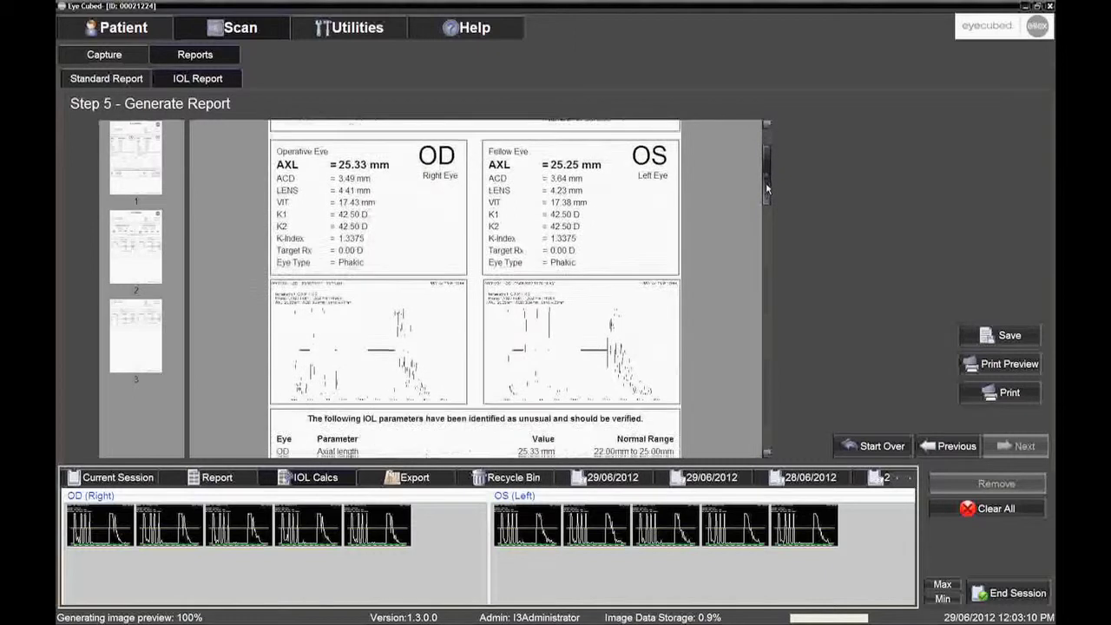
pyautogui.scroll(-3)
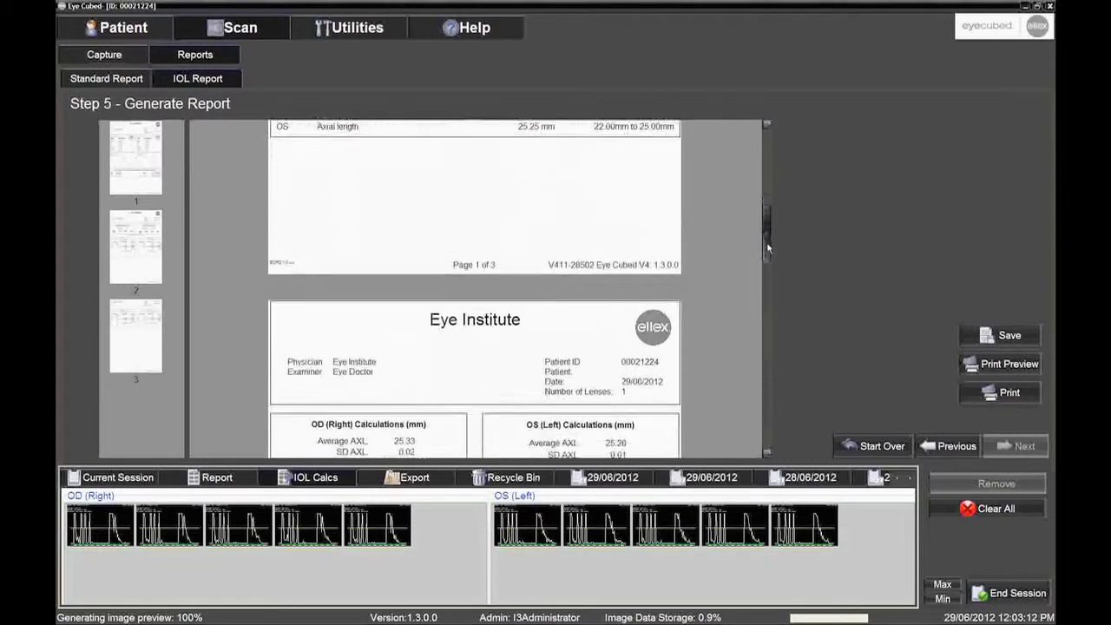
pyautogui.scroll(-3)
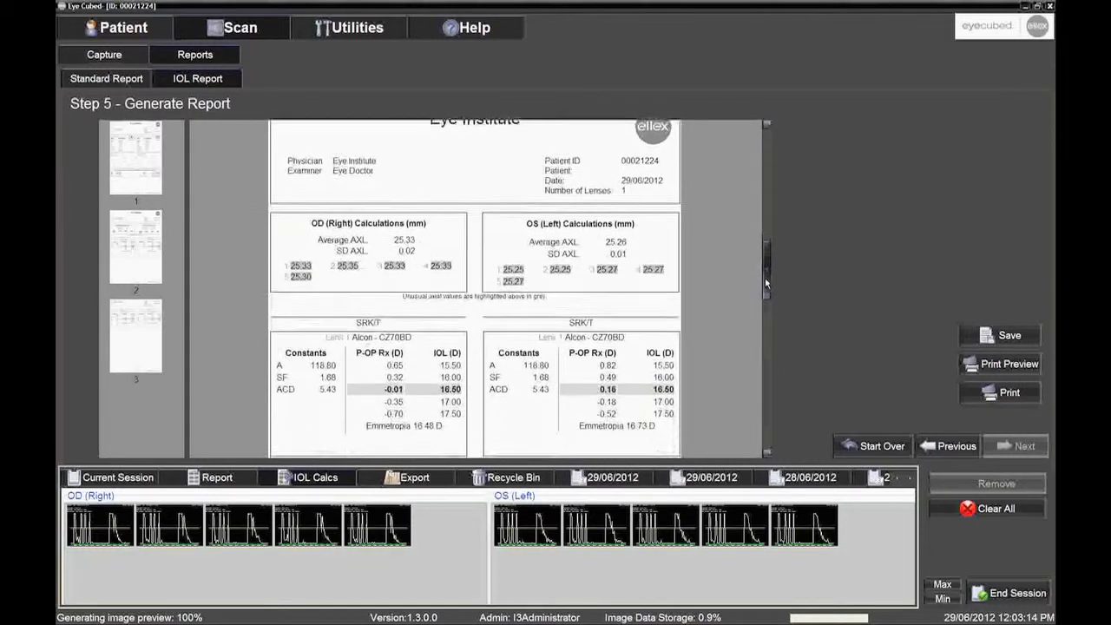
pyautogui.scroll(-3)
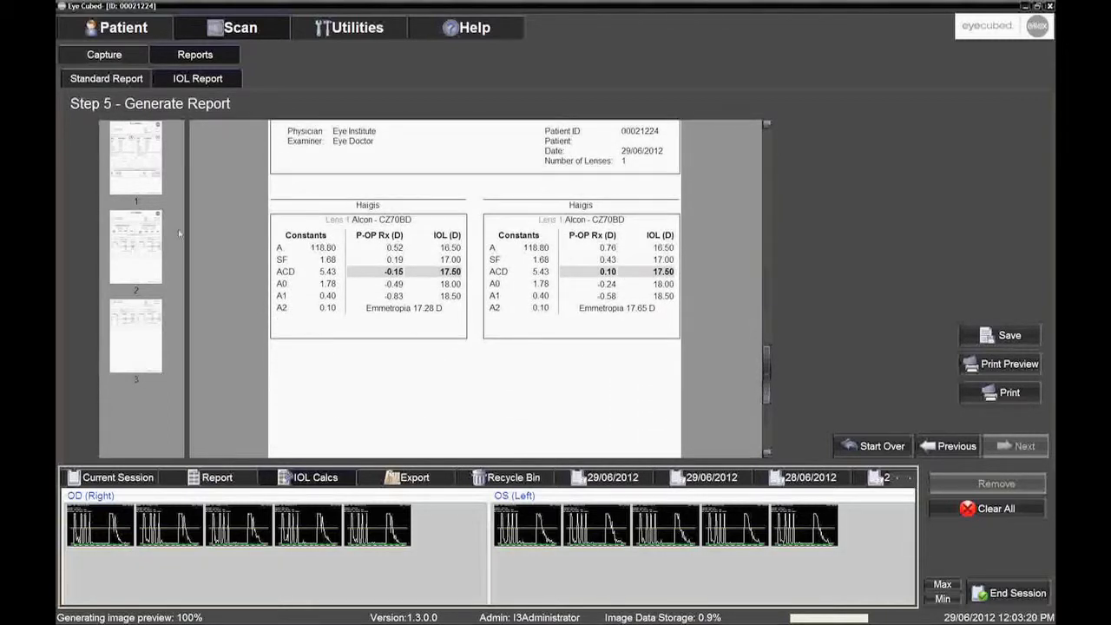
pyautogui.click(136, 248)
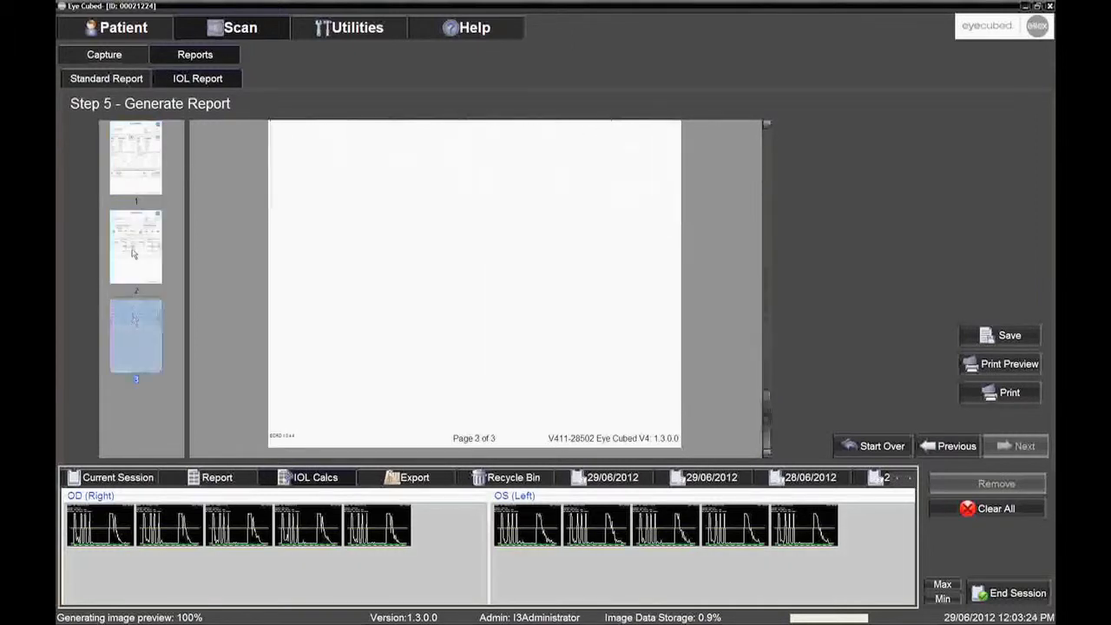
# Save and print the IOL report from page 1, then open the user manual PDF
pyautogui.click(135, 156)
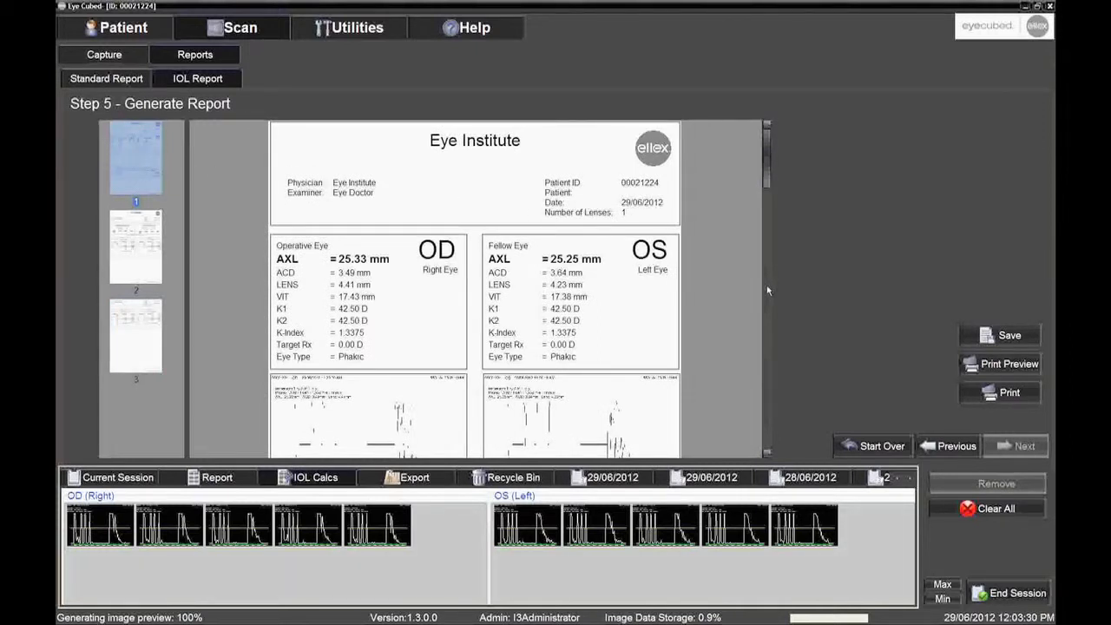
pyautogui.click(1008, 334)
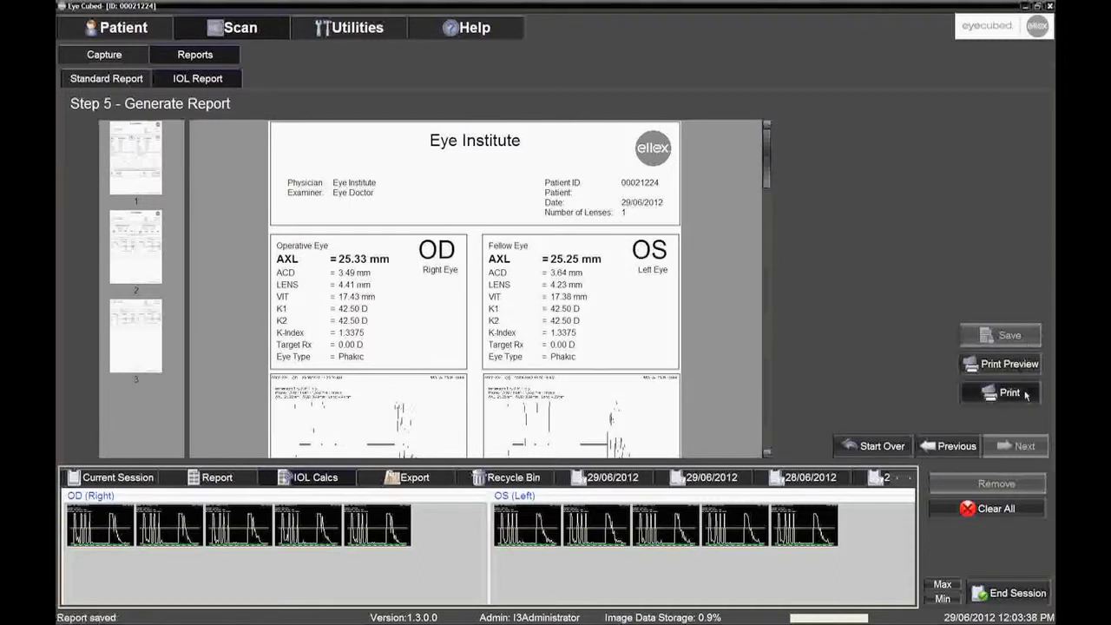
pyautogui.click(1009, 392)
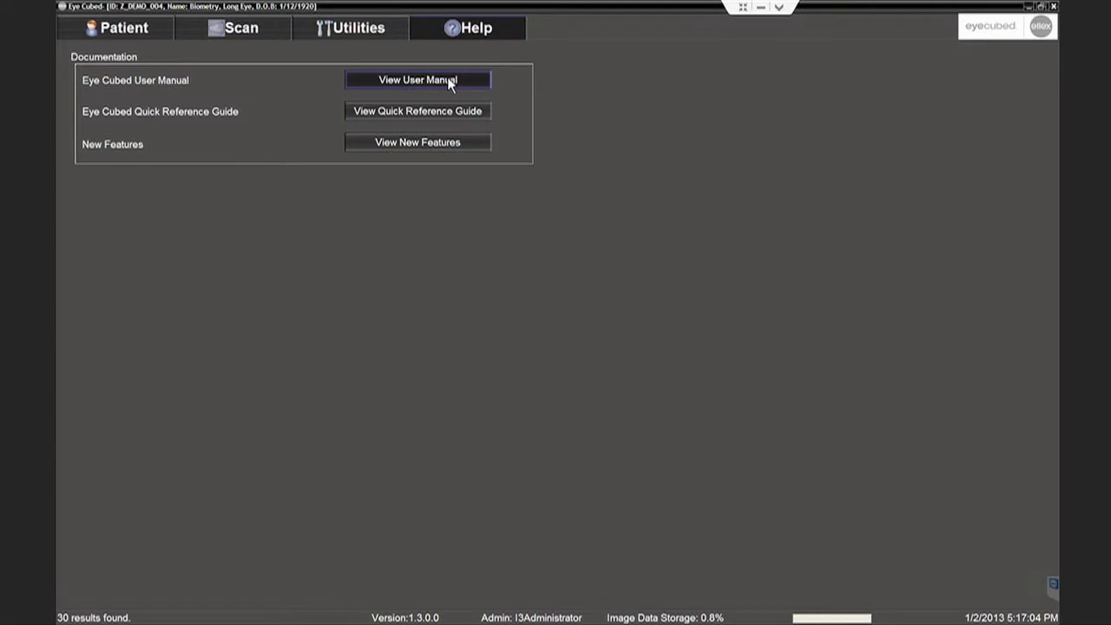
pyautogui.click(417, 79)
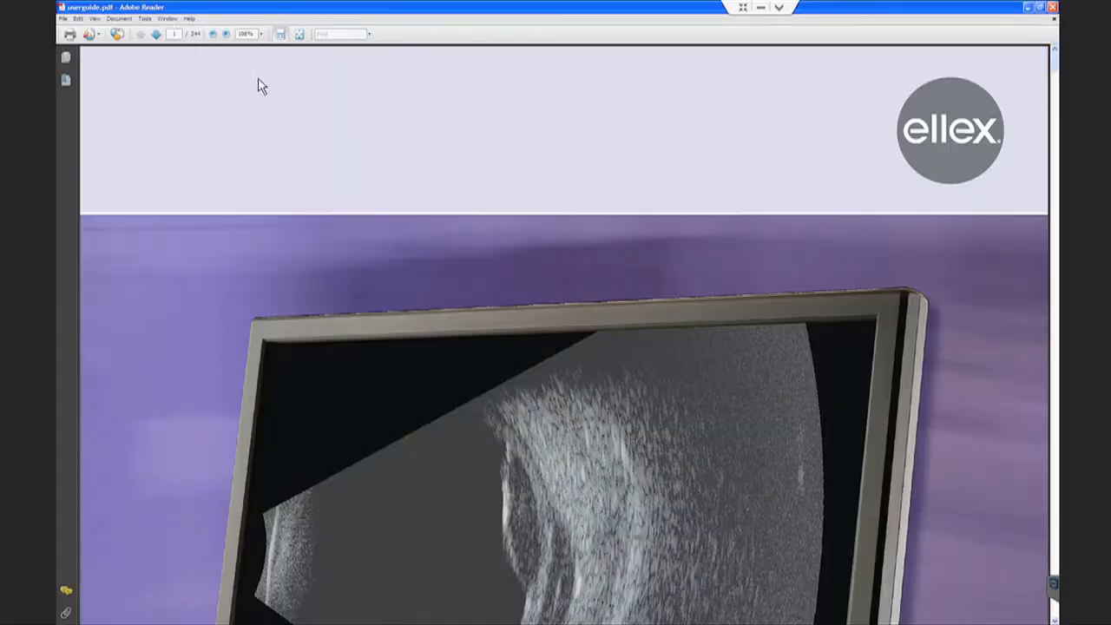